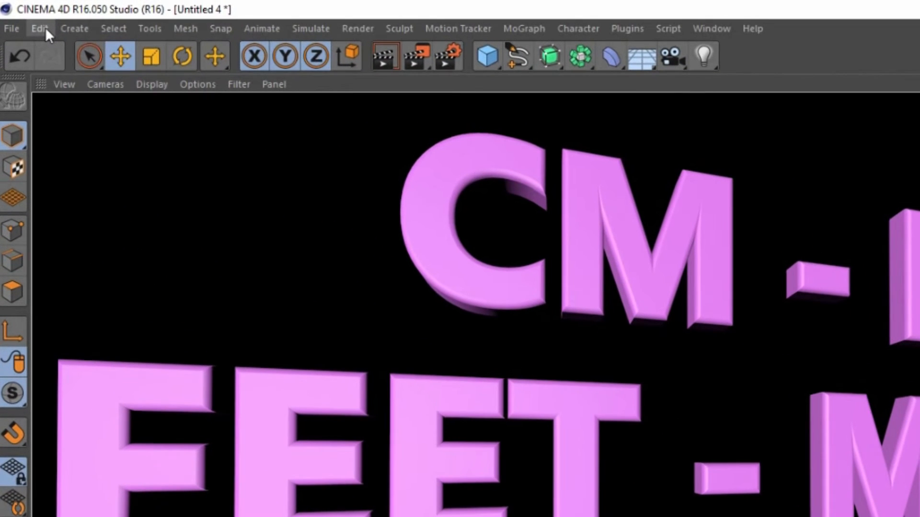
# Step: Bring up the Preferences window from the Edit menu
pyautogui.click(40, 28)
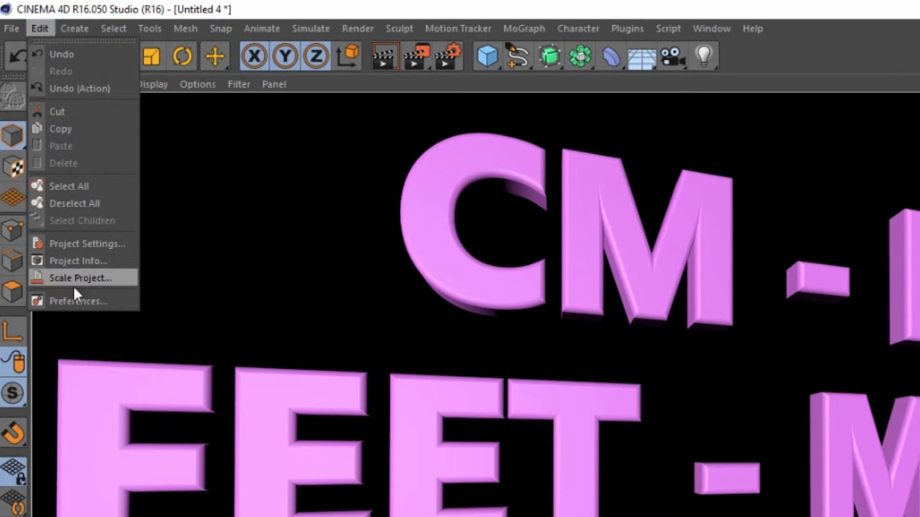
pyautogui.click(77, 301)
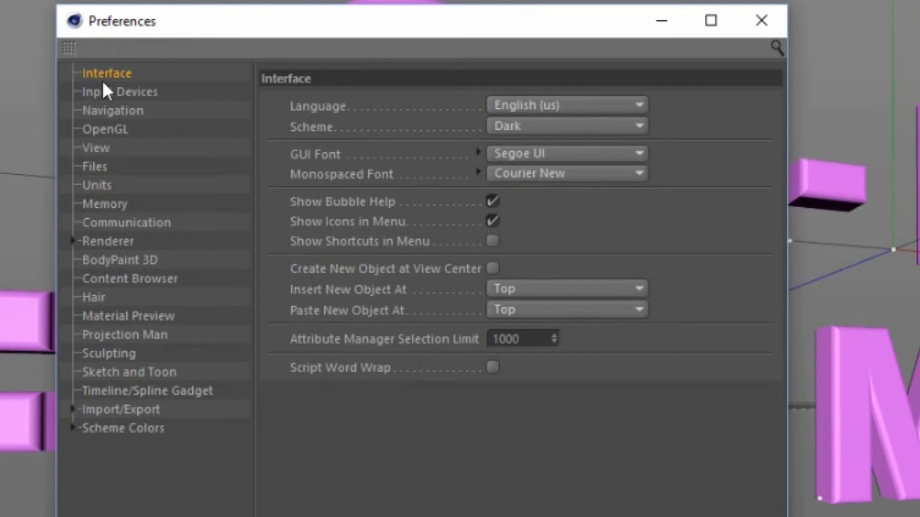
pyautogui.moveTo(113, 114)
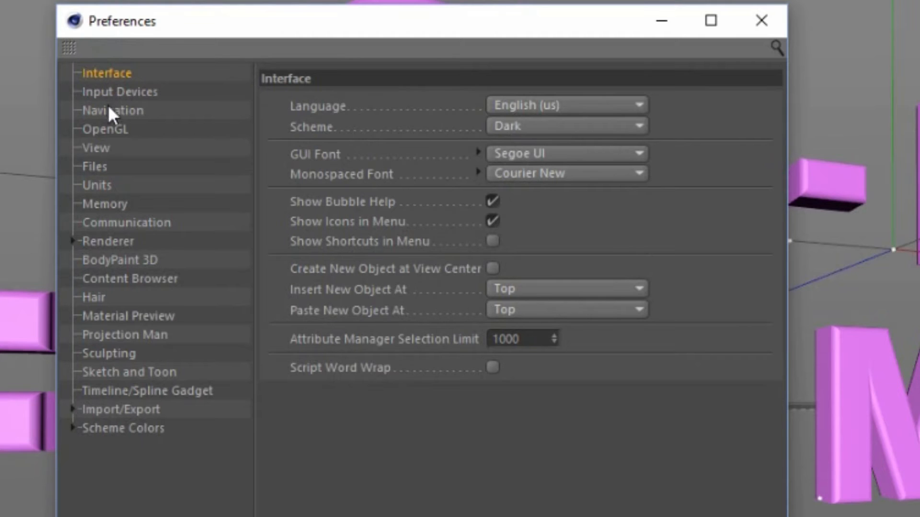
# Step: In the Units category, set Unit Display to Feet and dismiss Preferences
pyautogui.click(96, 185)
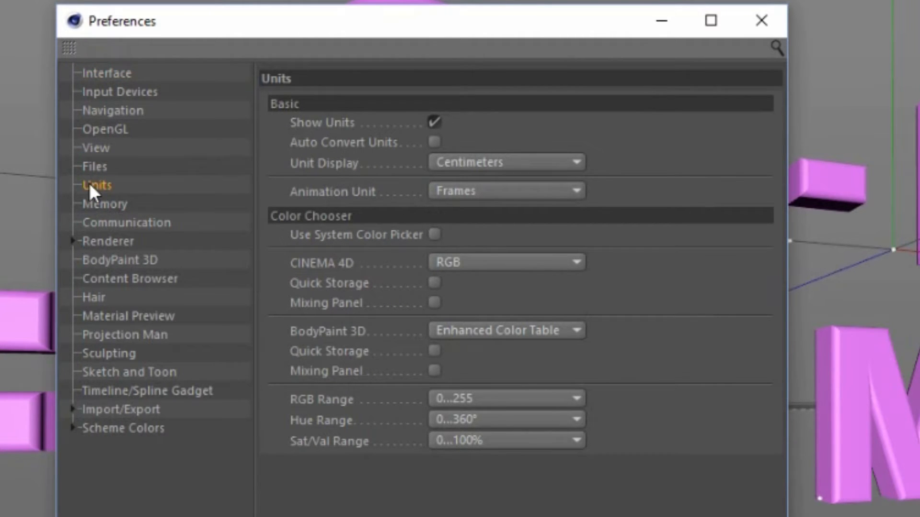
pyautogui.click(506, 163)
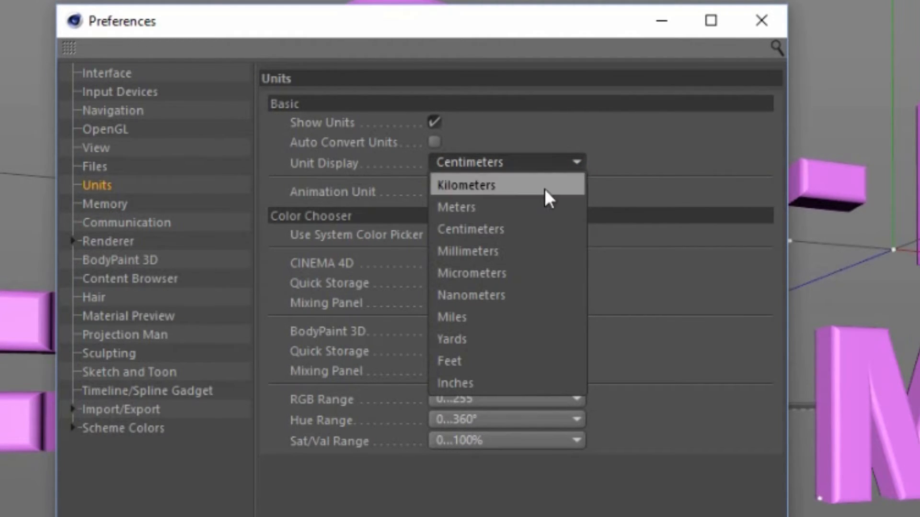
pyautogui.moveTo(555, 208)
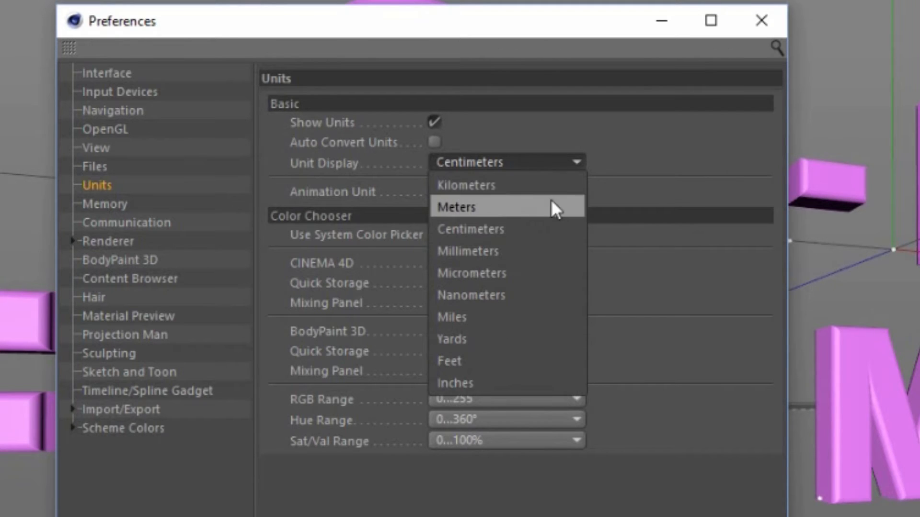
pyautogui.moveTo(539, 250)
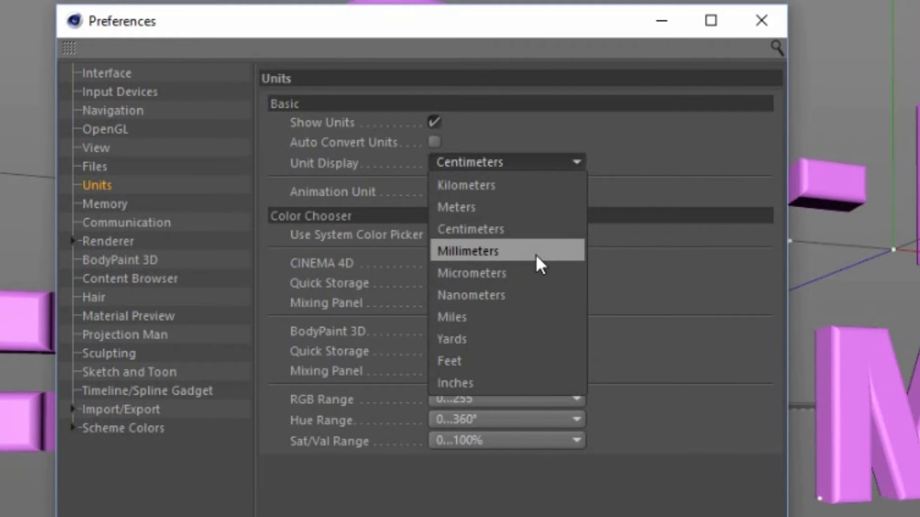
pyautogui.moveTo(520, 208)
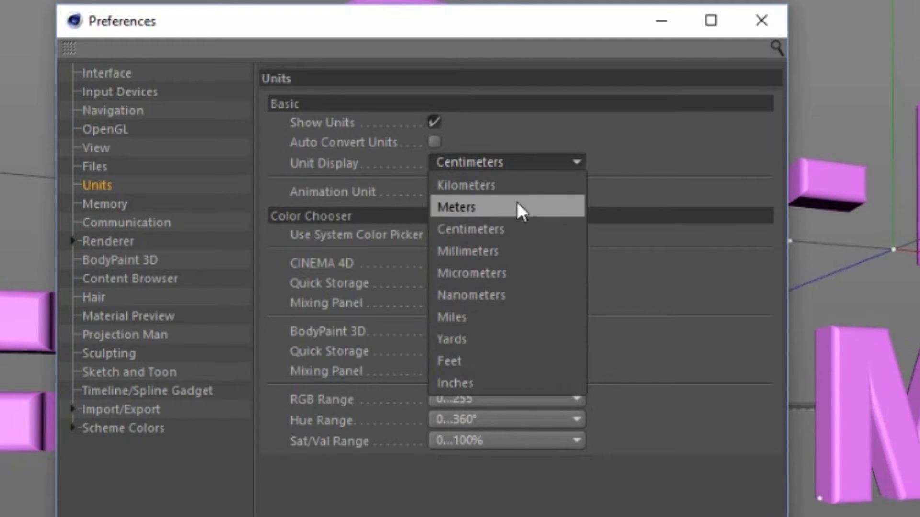
pyautogui.moveTo(524, 302)
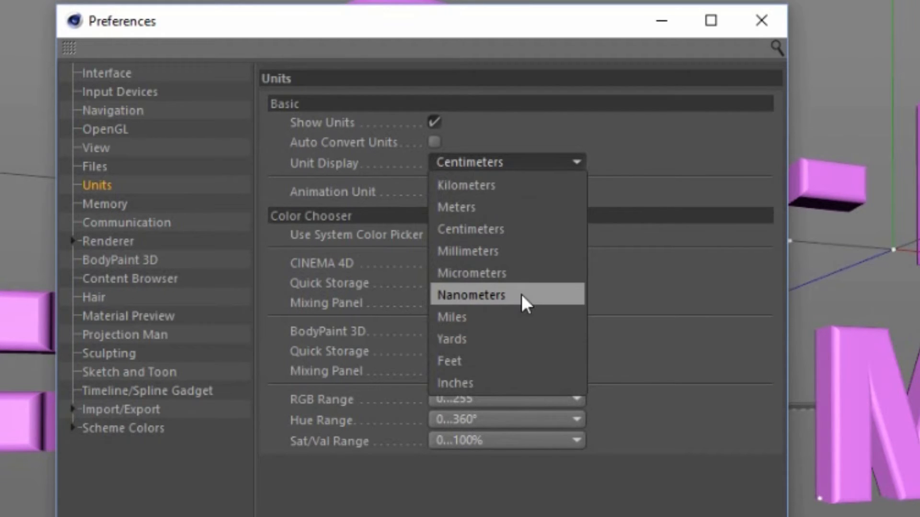
pyautogui.moveTo(546, 317)
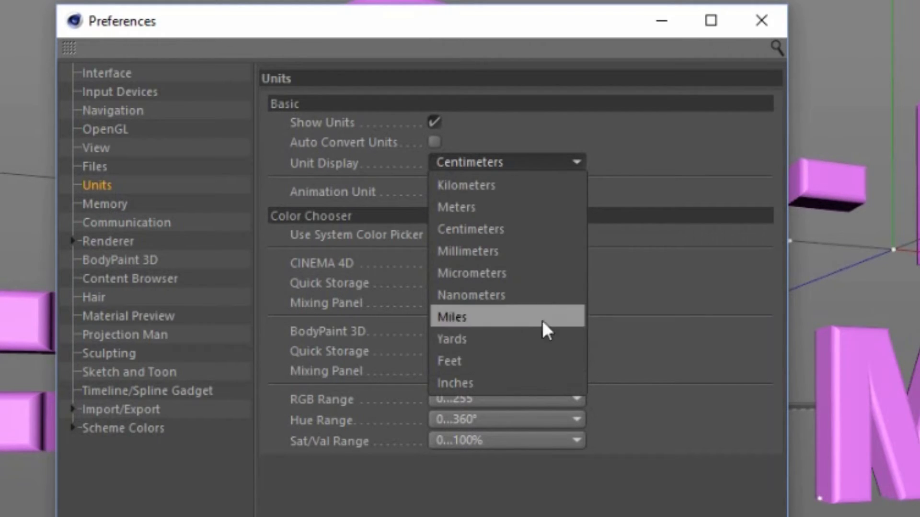
pyautogui.click(449, 361)
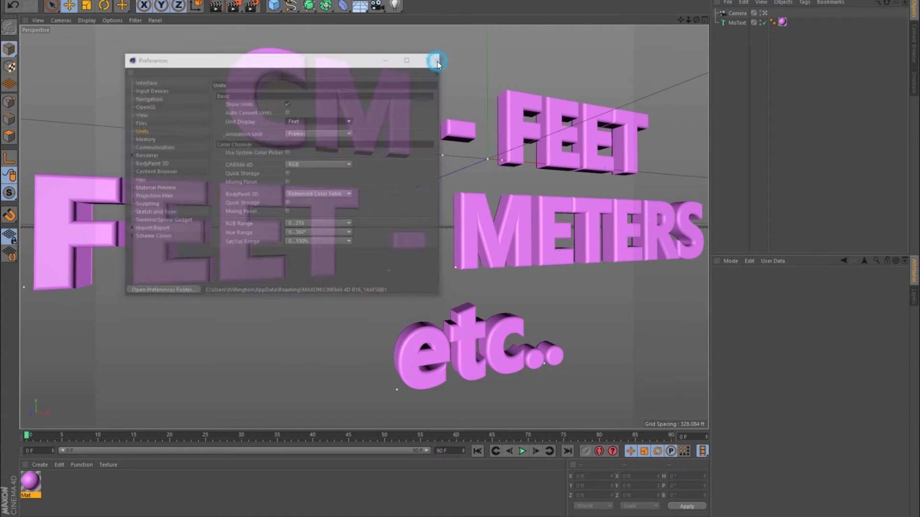
pyautogui.click(437, 61)
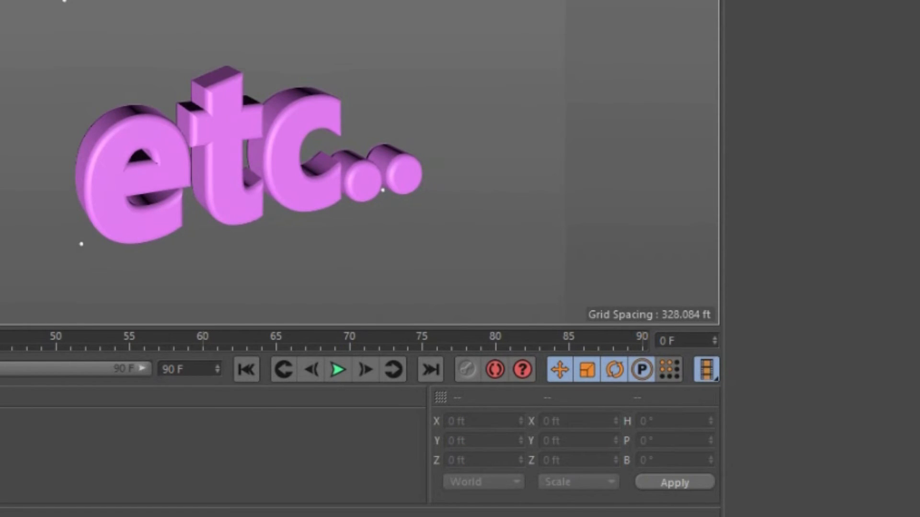
# Step: Show the Edit menu's commands again
pyautogui.click(43, 29)
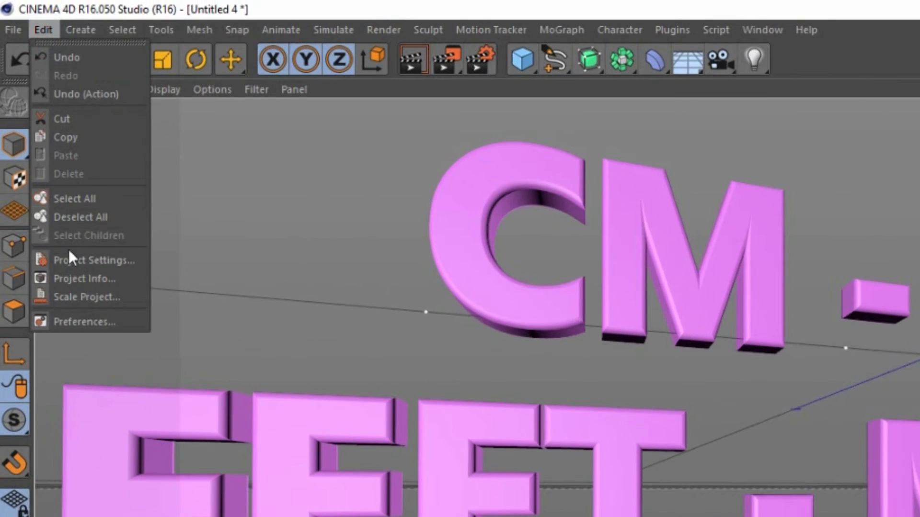
pyautogui.moveTo(91, 260)
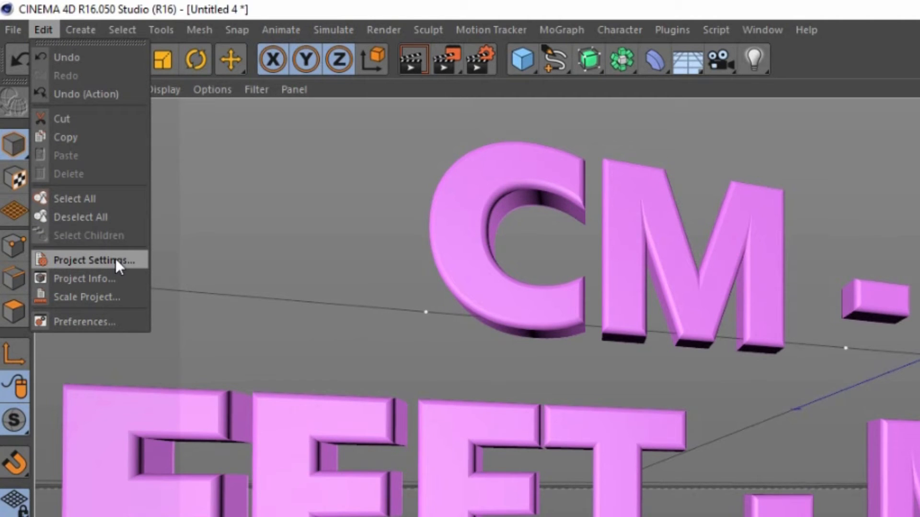
# Step: In Project Settings, try Feet for Project Scale, leaving it at Centimeters
pyautogui.click(90, 260)
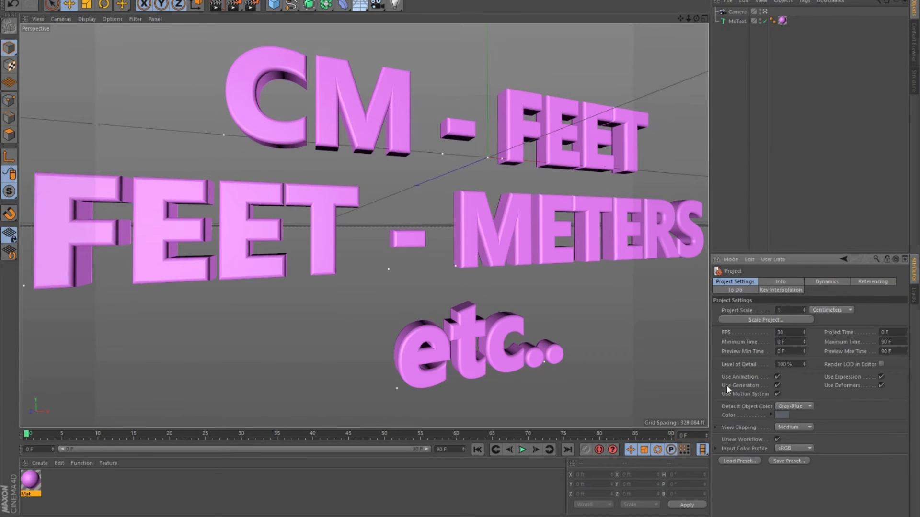
pyautogui.moveTo(730, 311)
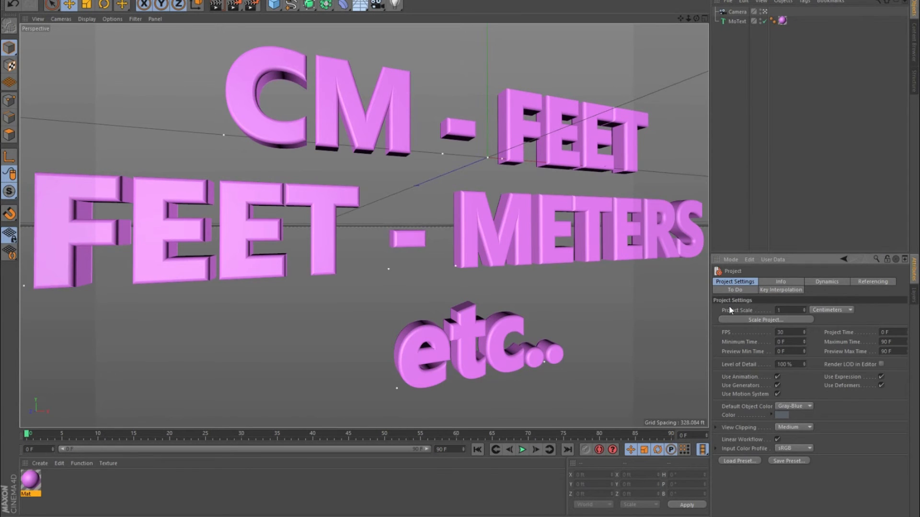
pyautogui.moveTo(749, 318)
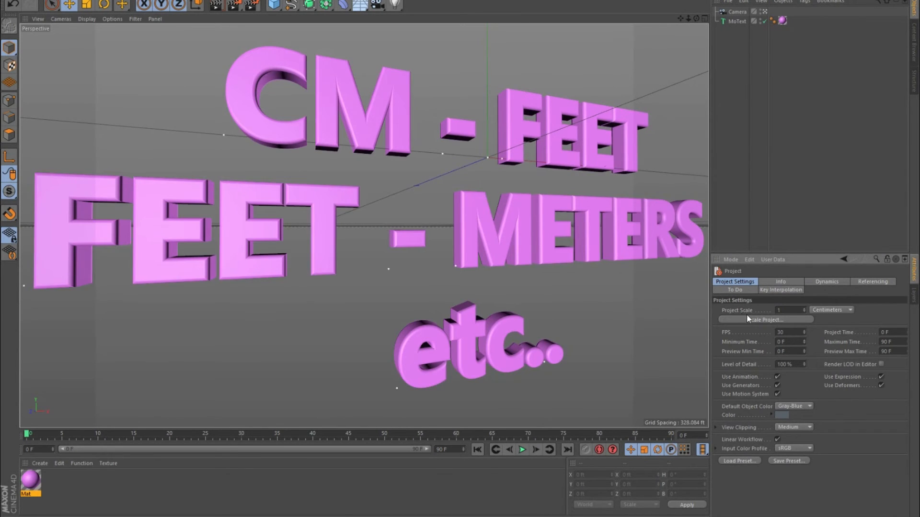
pyautogui.click(848, 310)
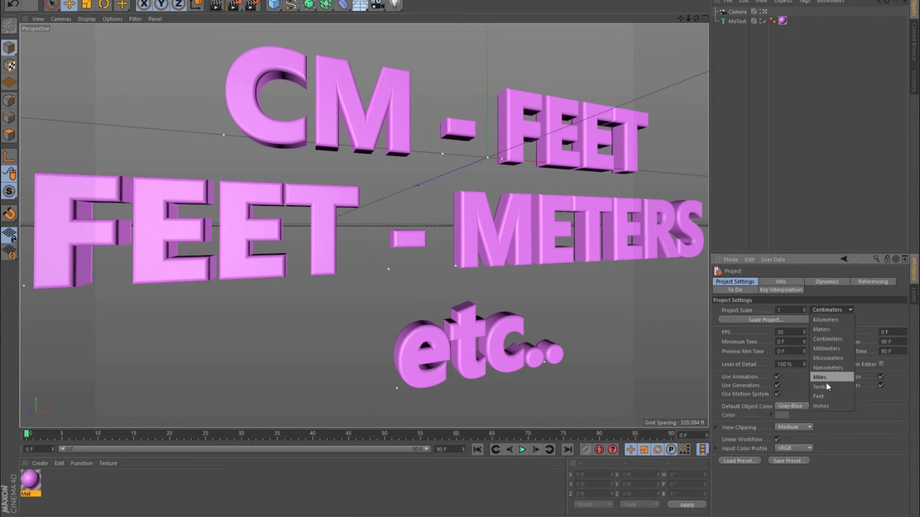
pyautogui.click(819, 396)
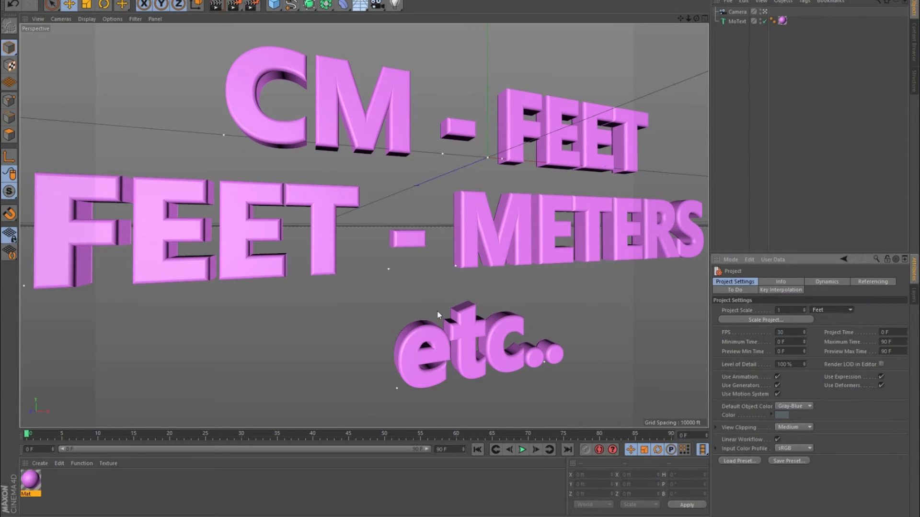
pyautogui.click(849, 309)
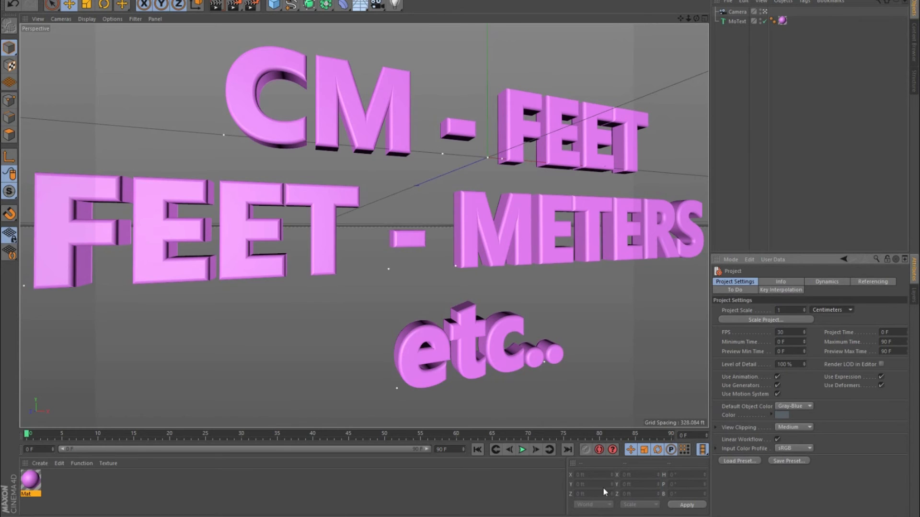
pyautogui.moveTo(866, 321)
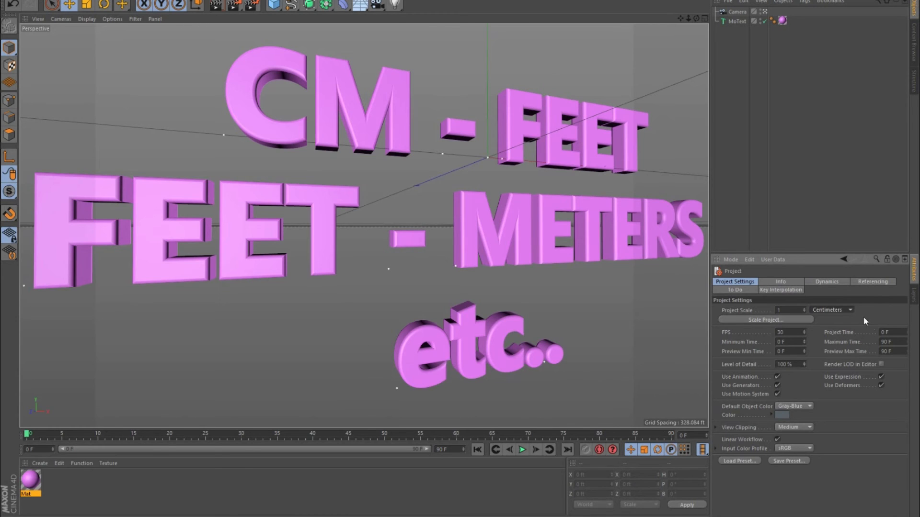
# Step: Change the Project Scale unit from Centimeters to Feet
pyautogui.click(849, 309)
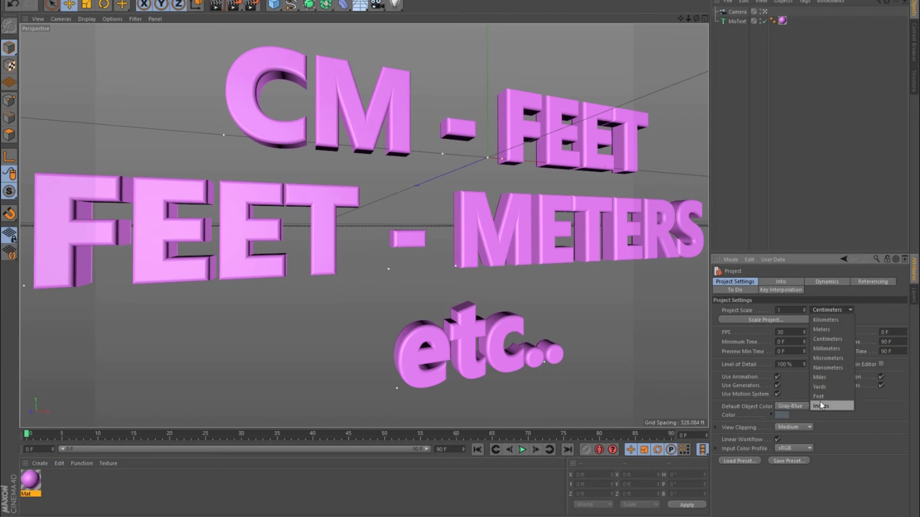
pyautogui.click(817, 396)
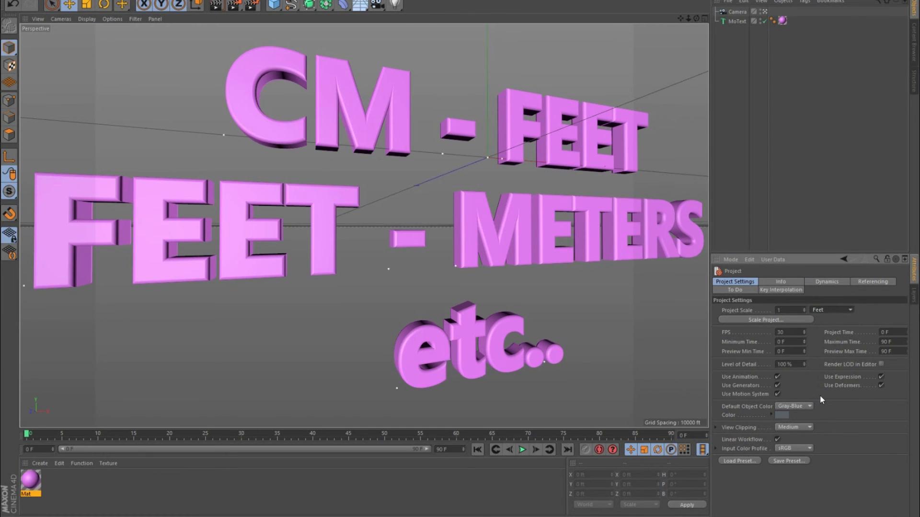